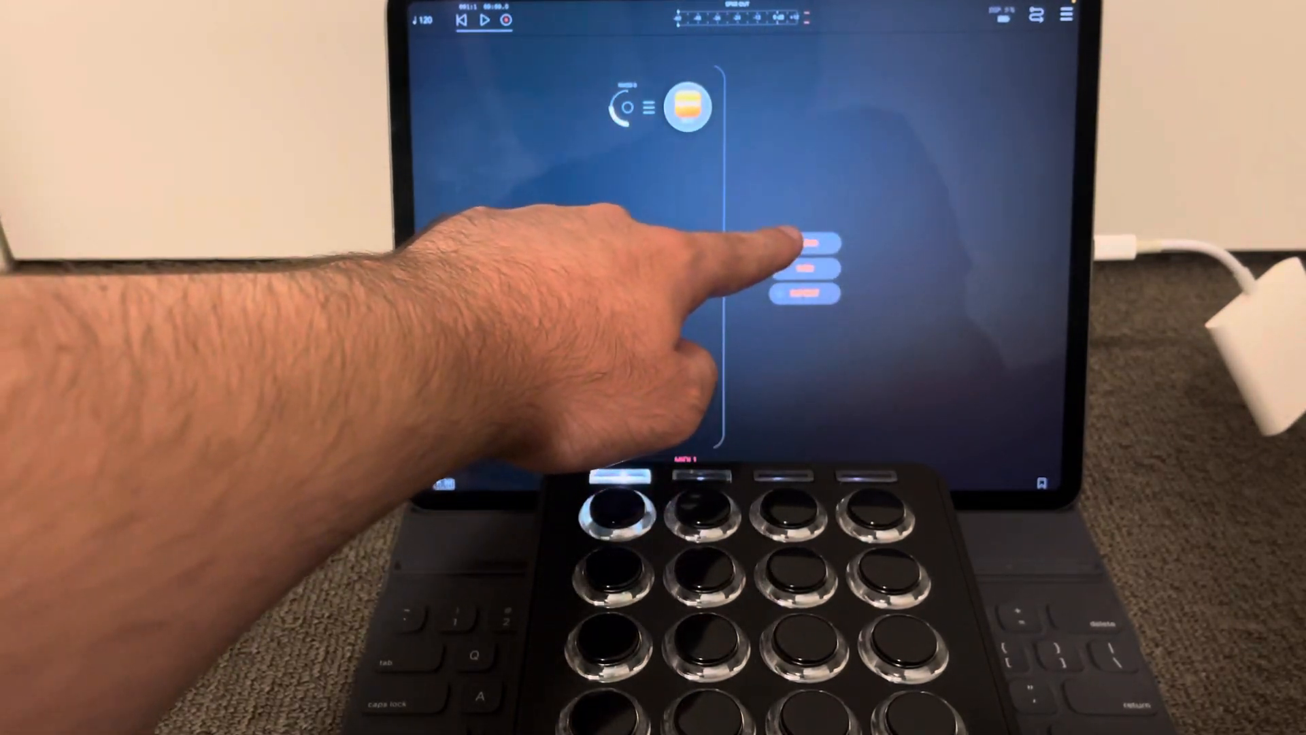
Add a new audio channel and load Koala Sampler onto it.
{"action": "left_click", "coordinate": [812, 250]}
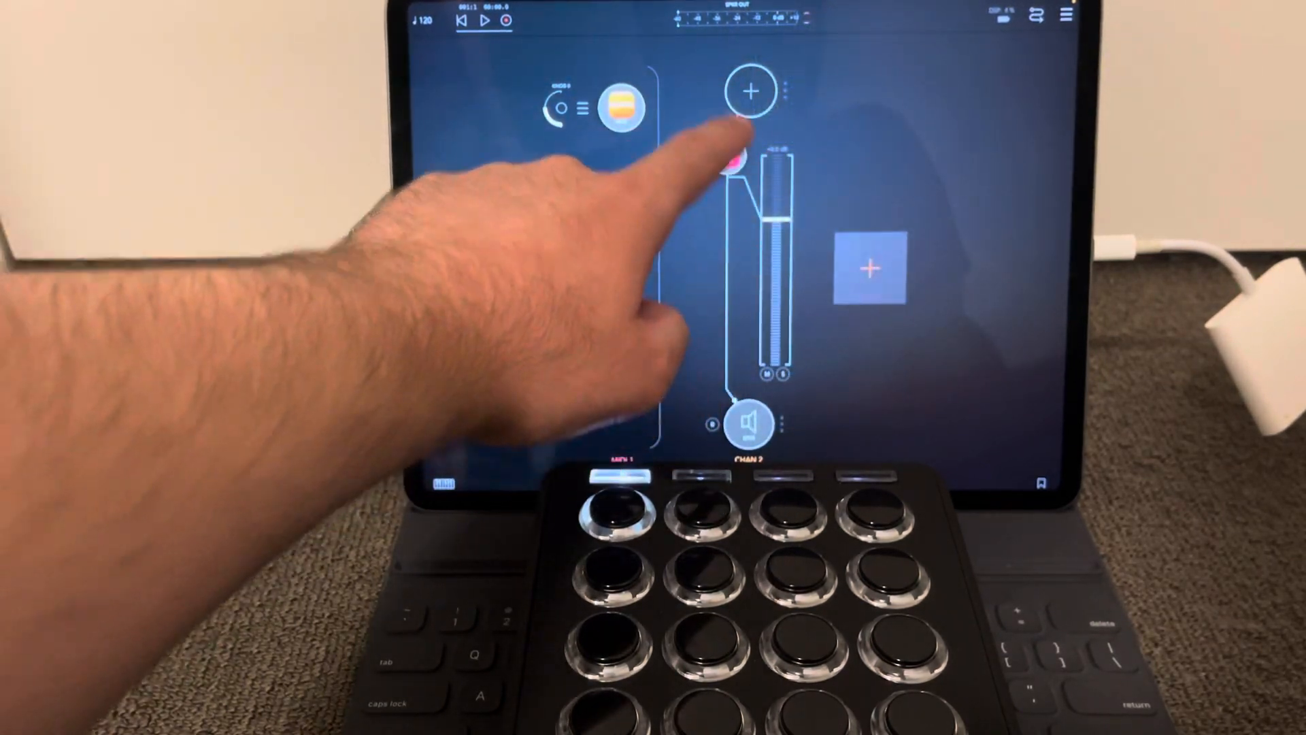
{"action": "left_click", "coordinate": [751, 90]}
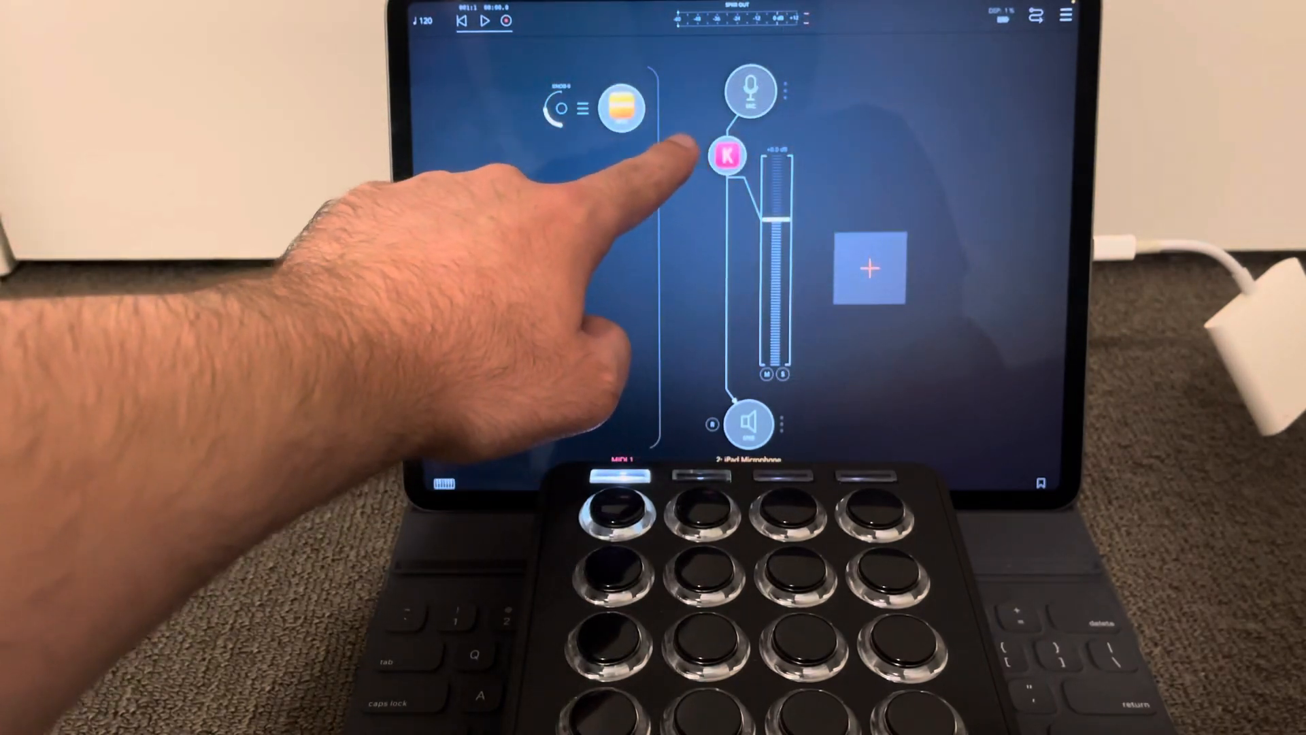
Route Mozaic as Koala Sampler's MIDI source and load the round-robin patch into Mozaic.
{"action": "left_click", "coordinate": [727, 155]}
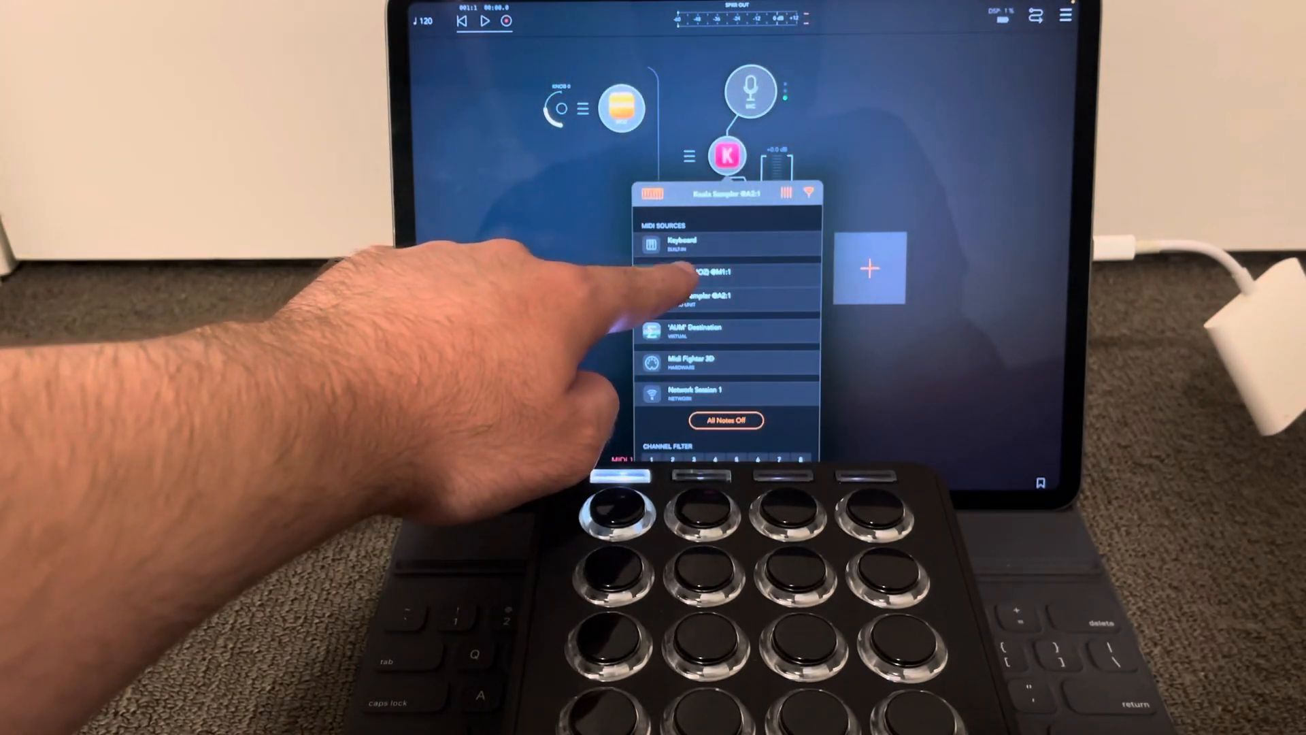
{"action": "left_click", "coordinate": [724, 274]}
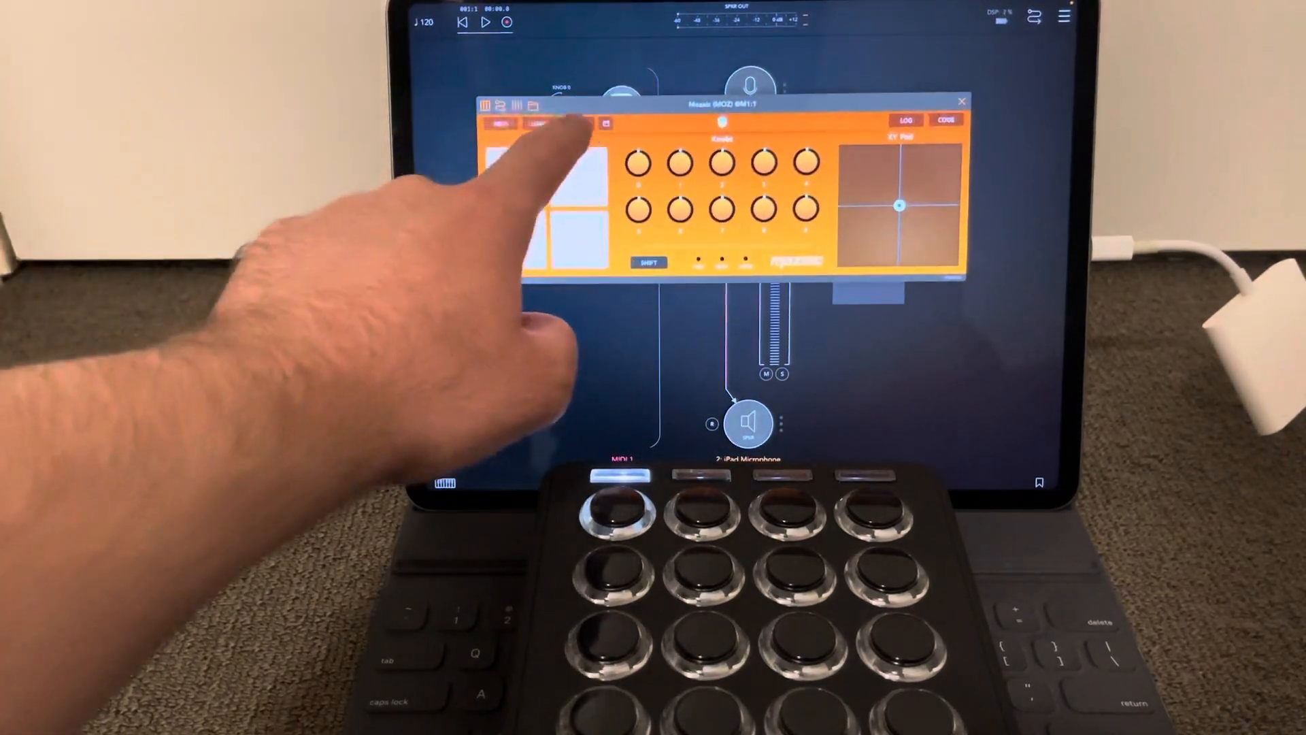
{"action": "left_click", "coordinate": [538, 123]}
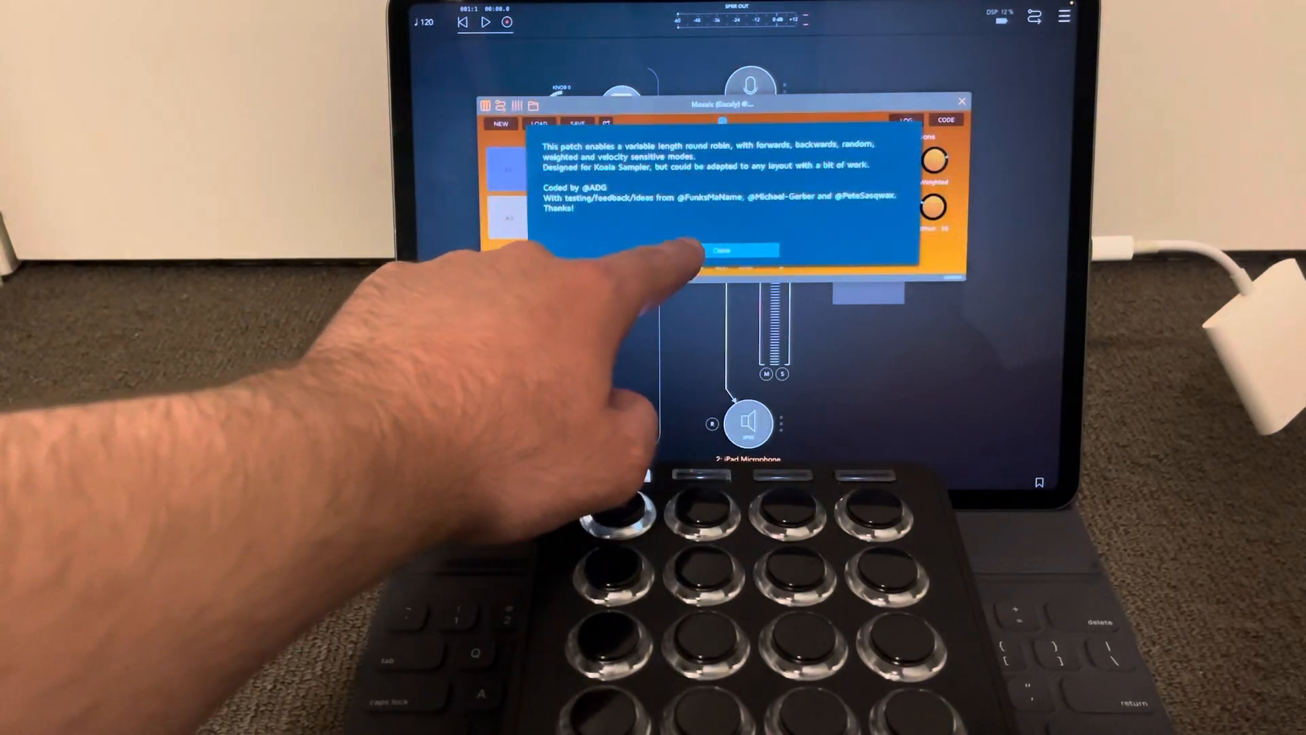
{"action": "left_click", "coordinate": [723, 250]}
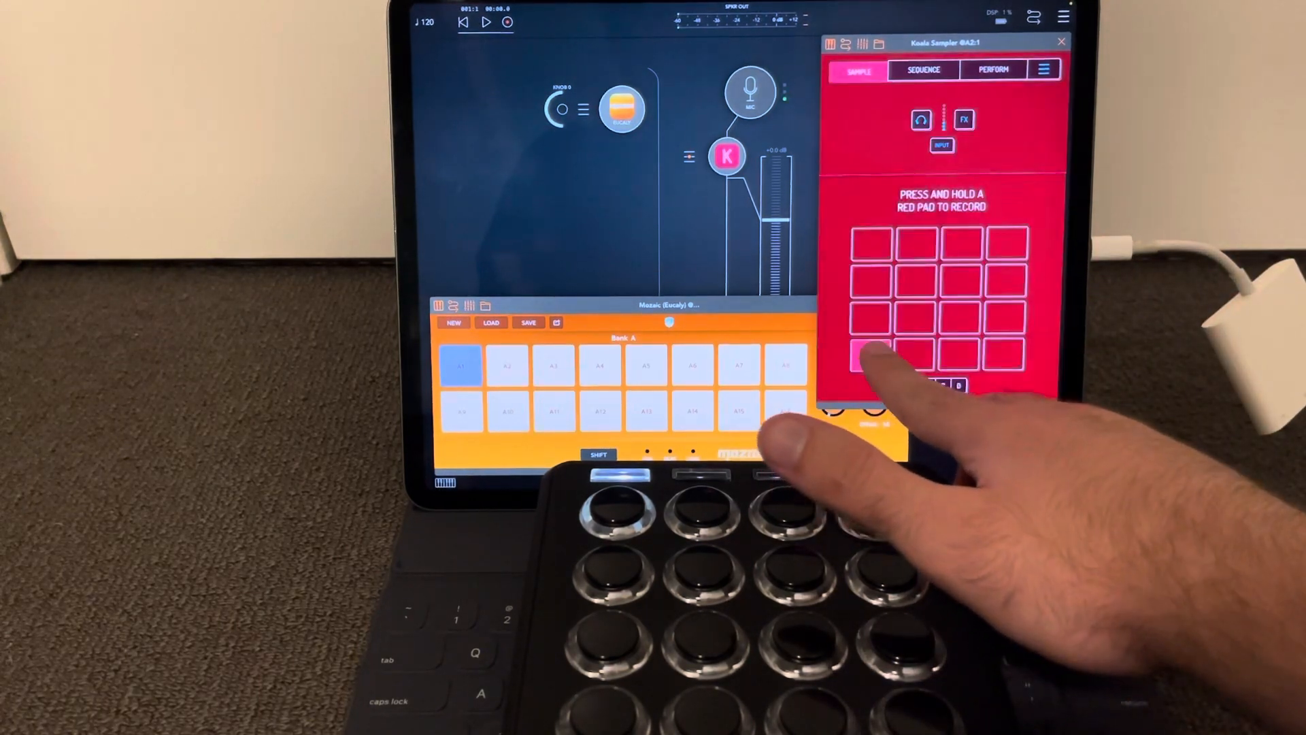
Trigger Koala Sampler pads while watching them next to the Mozaic script.
{"action": "left_click", "coordinate": [862, 357]}
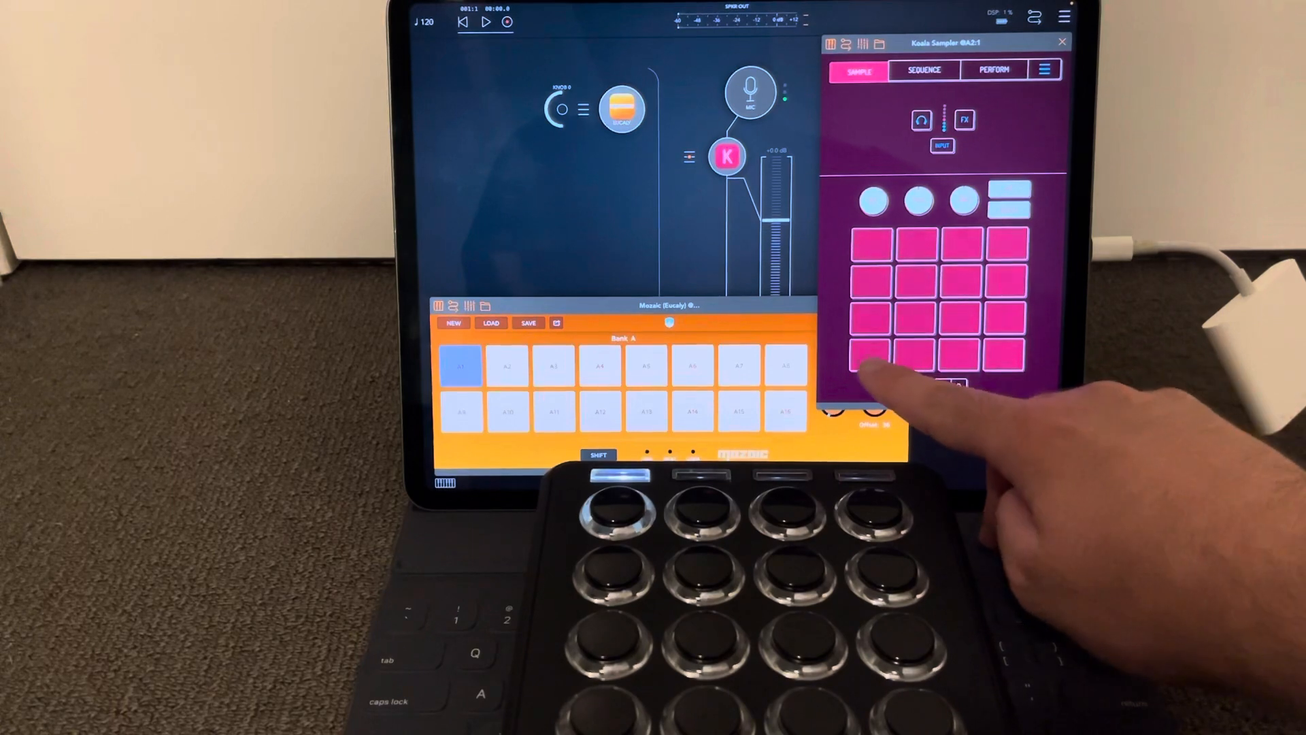
{"action": "left_click", "coordinate": [874, 357]}
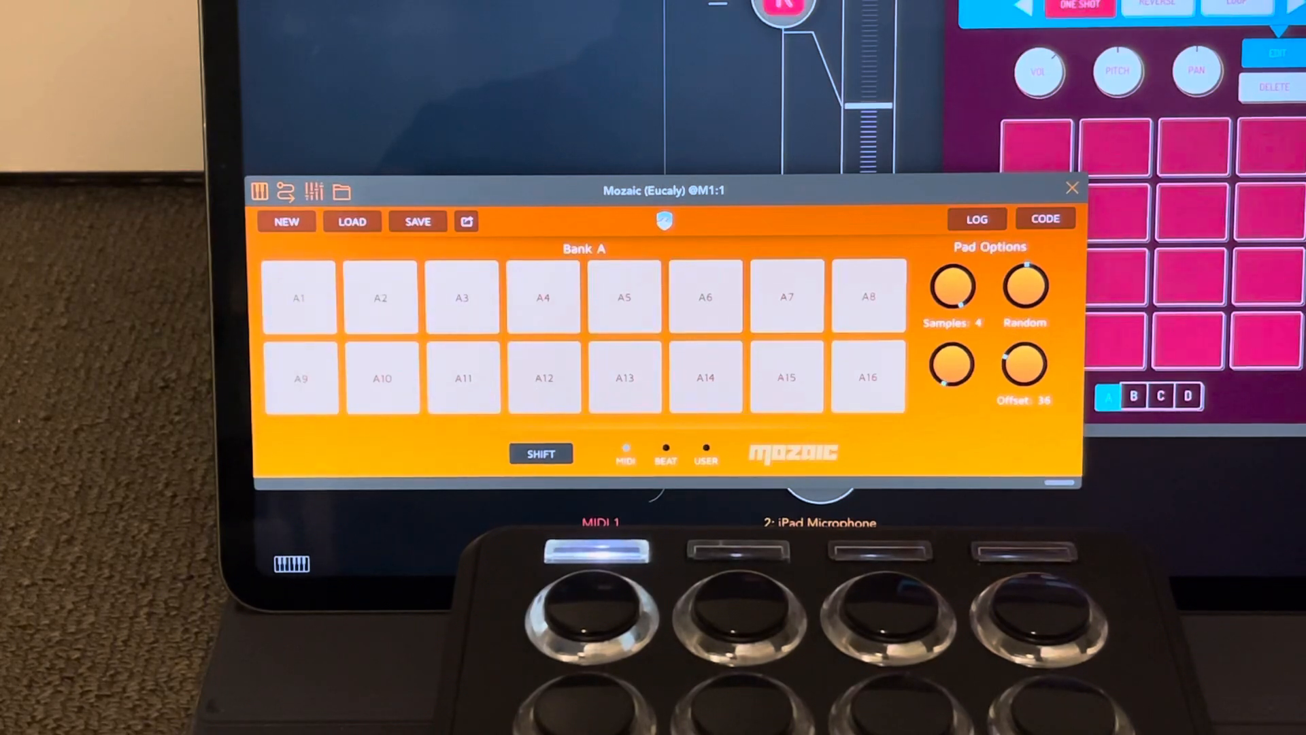
Turn Mozaic's Pad Options Offset knob to 36 to match Koala's pads.
{"action": "left_click", "coordinate": [301, 297]}
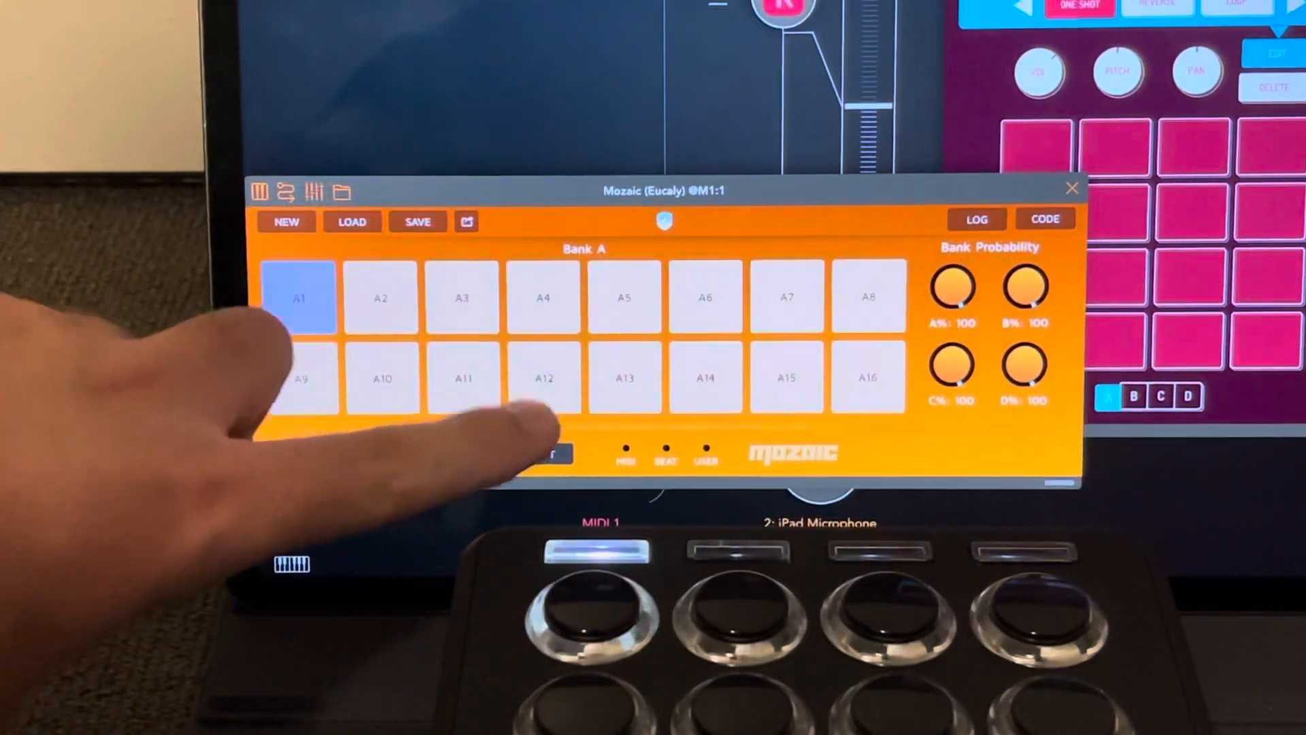
Hold SHIFT in Mozaic to show Bank Probability with banks A–D at 100%.
{"action": "left_click", "coordinate": [541, 454]}
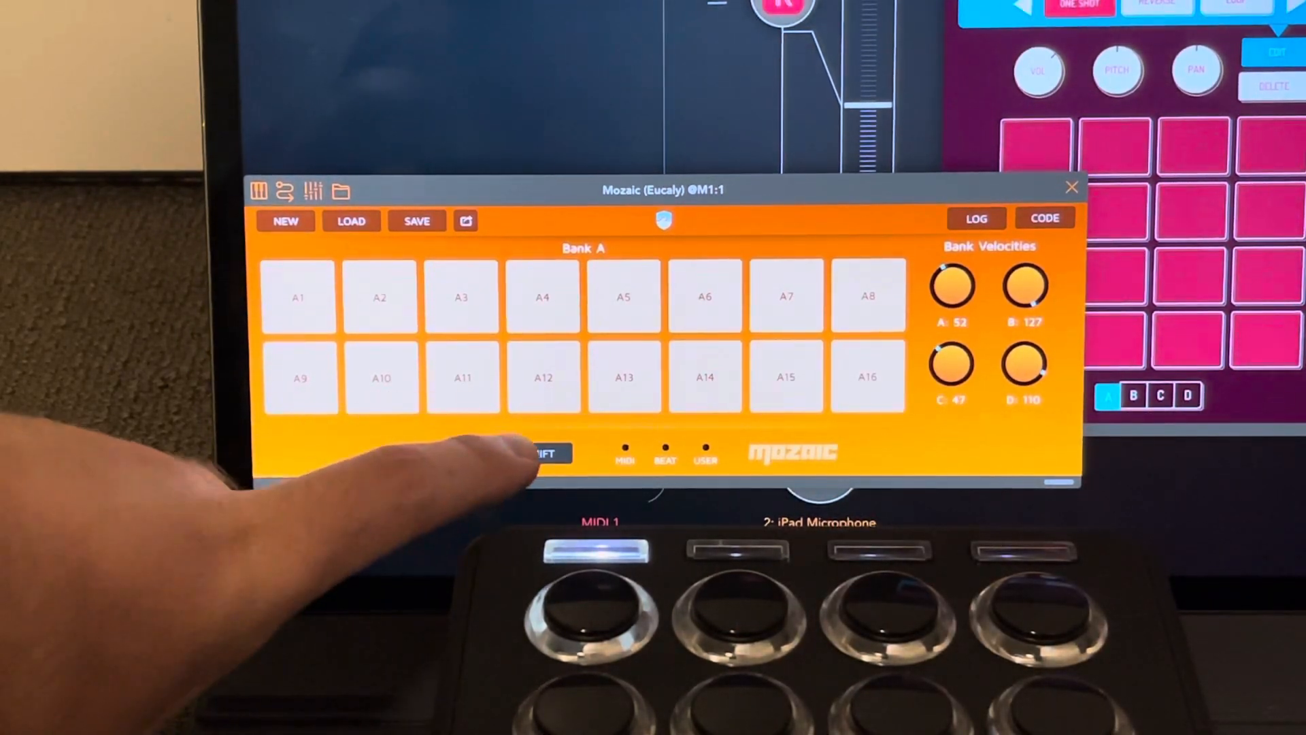
With 4 samples and offset 38, trigger pad A1 in Mozaic to play a Koala sample.
{"action": "left_click", "coordinate": [301, 296]}
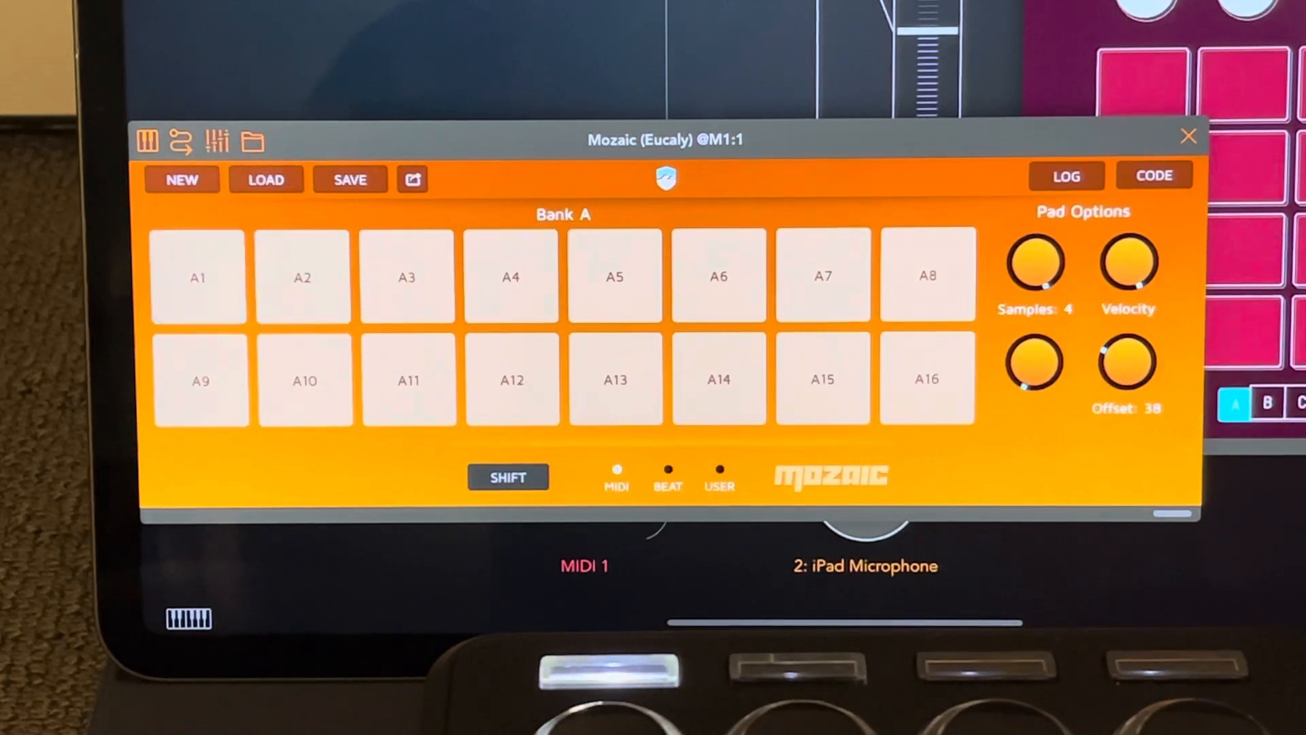
{"action": "left_click", "coordinate": [198, 276]}
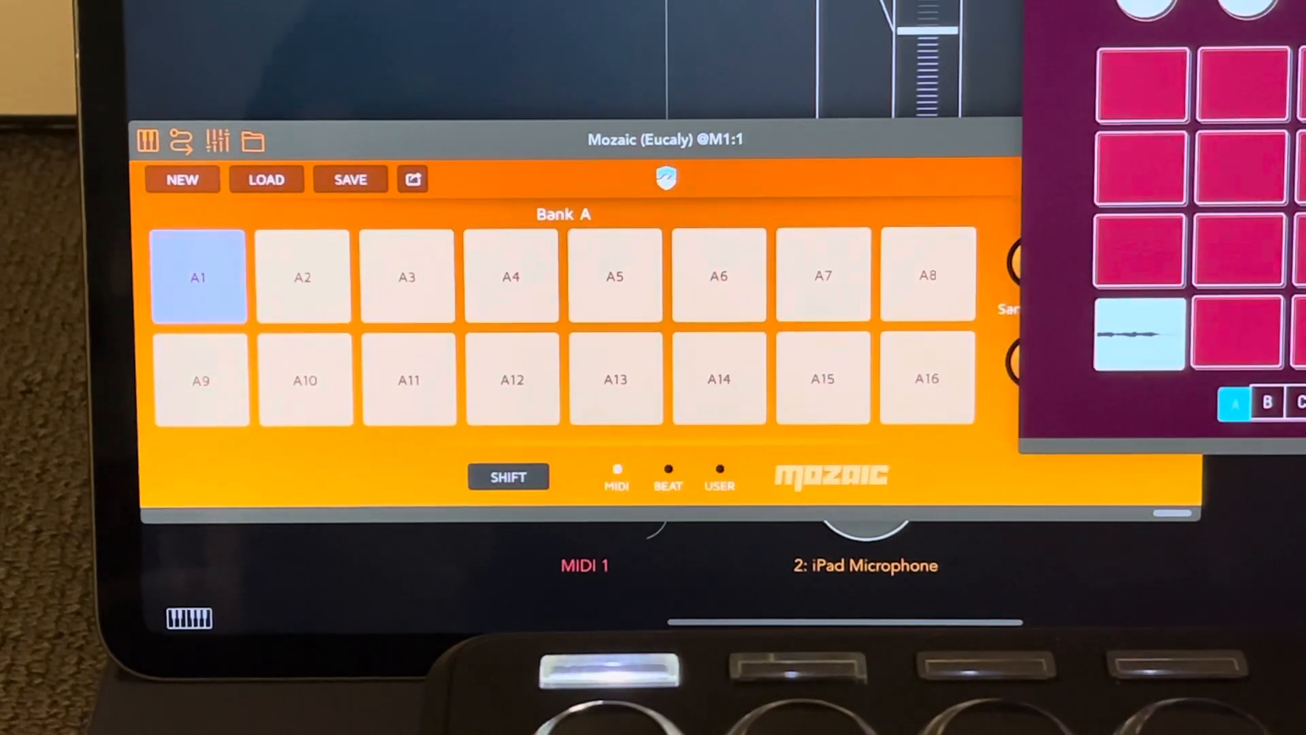